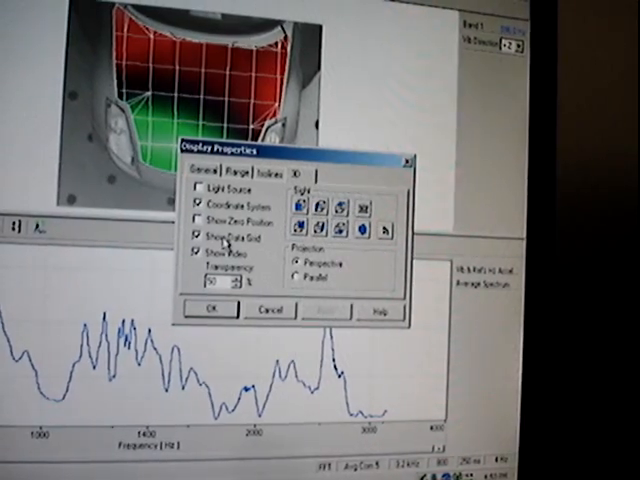
Apply the 3D display settings with Show Video kept on beneath the hood surface.
{"action": "left_click", "coordinate": [198, 236]}
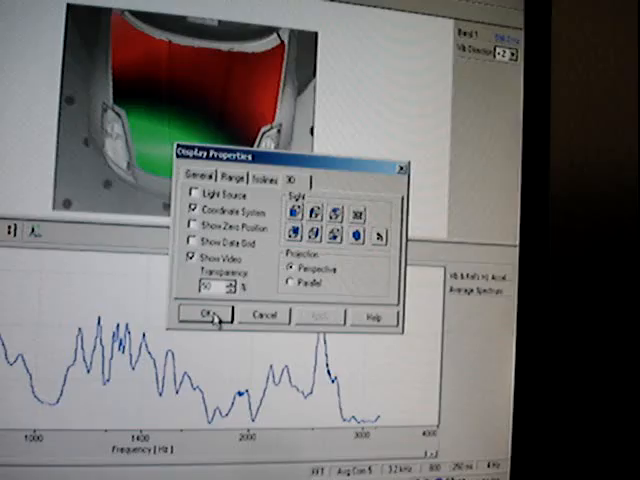
{"action": "left_click", "coordinate": [204, 314]}
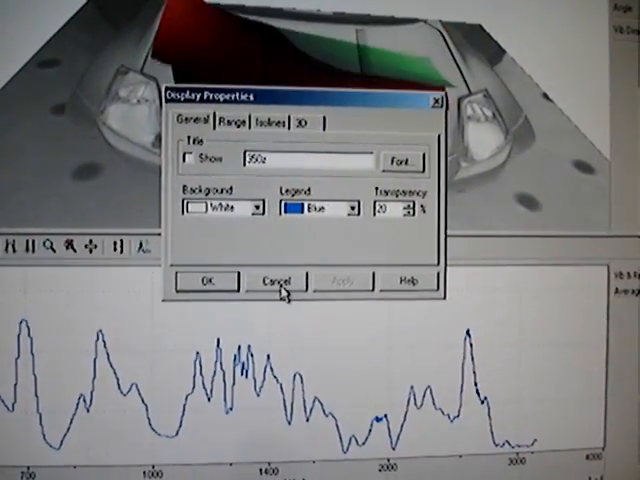
Switch the hood's 3D view to Scan Points shown over the car's video image.
{"action": "left_click", "coordinate": [276, 280]}
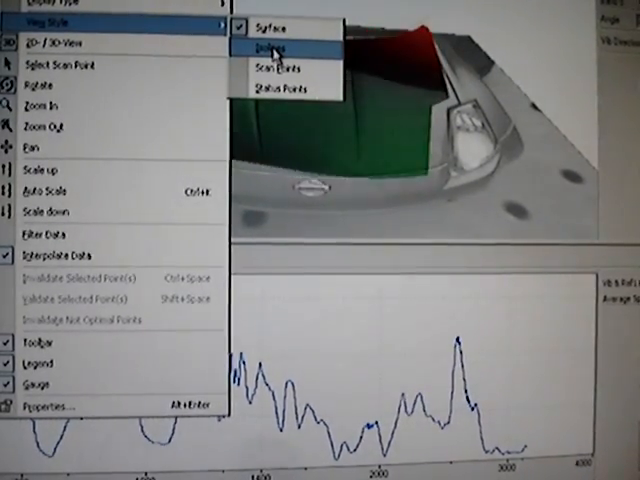
{"action": "left_click", "coordinate": [268, 48]}
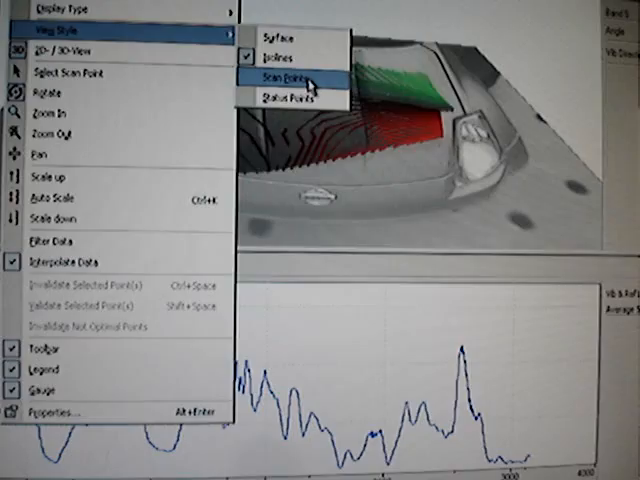
{"action": "left_click", "coordinate": [296, 72]}
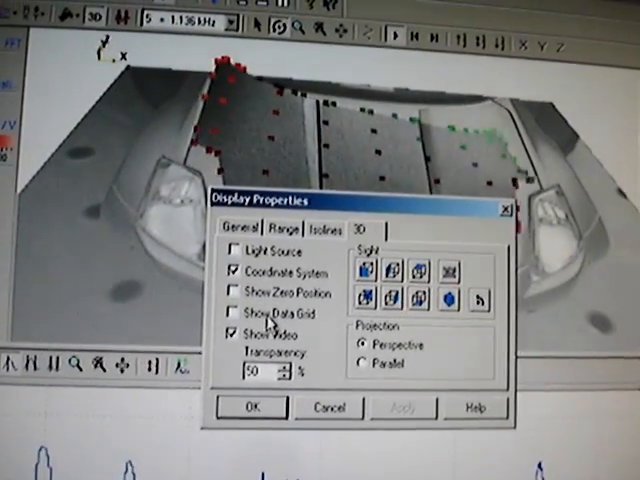
Apply the scan-point display with data grid, then show the About window reporting Version 8.22.
{"action": "left_click", "coordinate": [232, 312]}
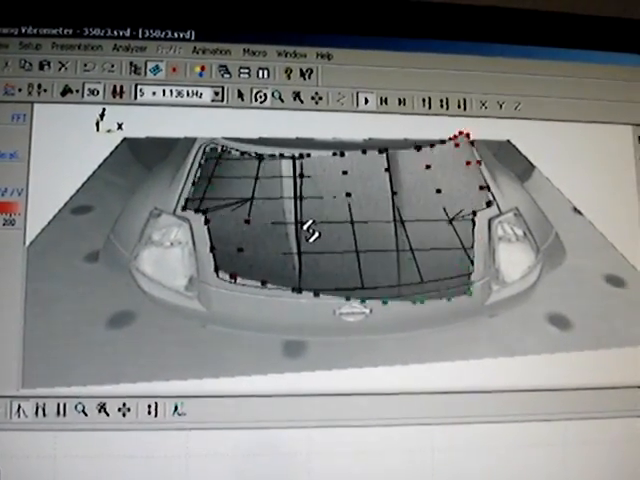
{"action": "left_click", "coordinate": [322, 52]}
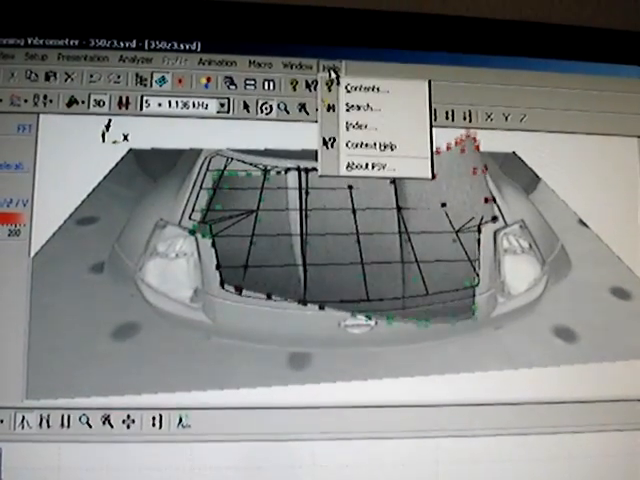
{"action": "left_click", "coordinate": [368, 160]}
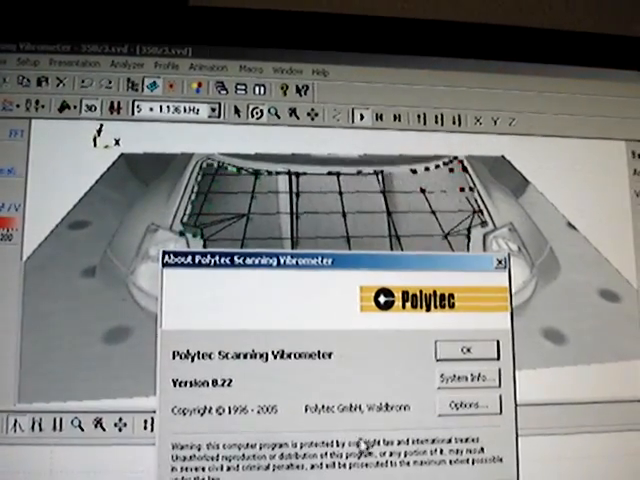